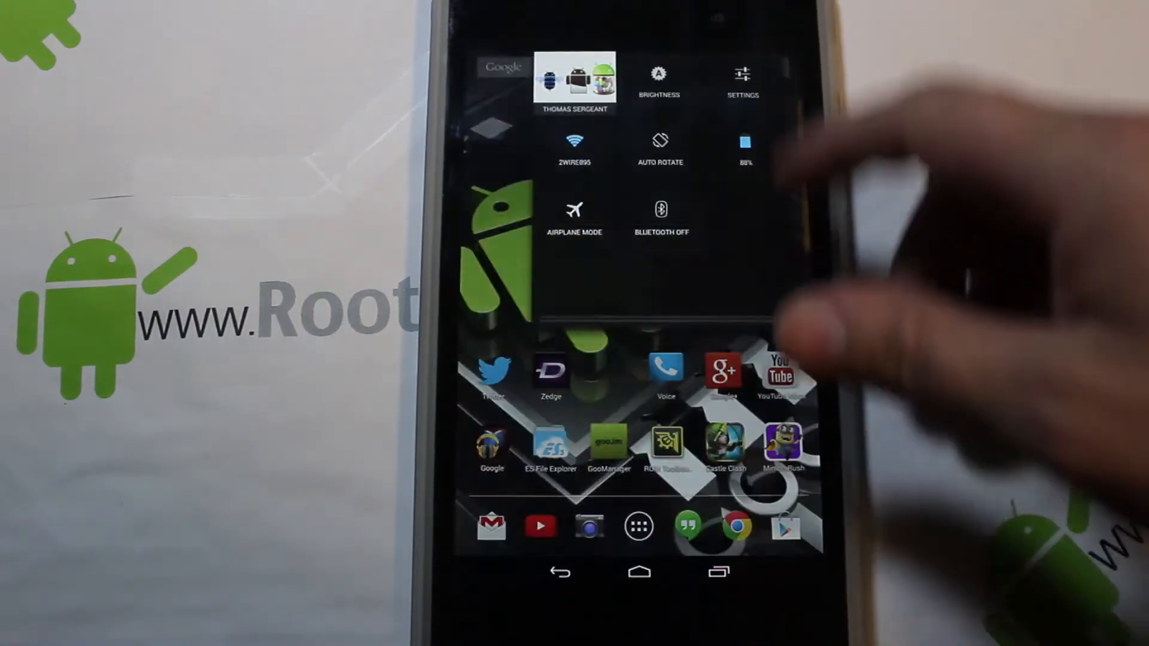
# Step: Check About tablet in Settings (Nexus 7, Android 4.3, build JSS15R) and return home
pyautogui.click(742, 84)
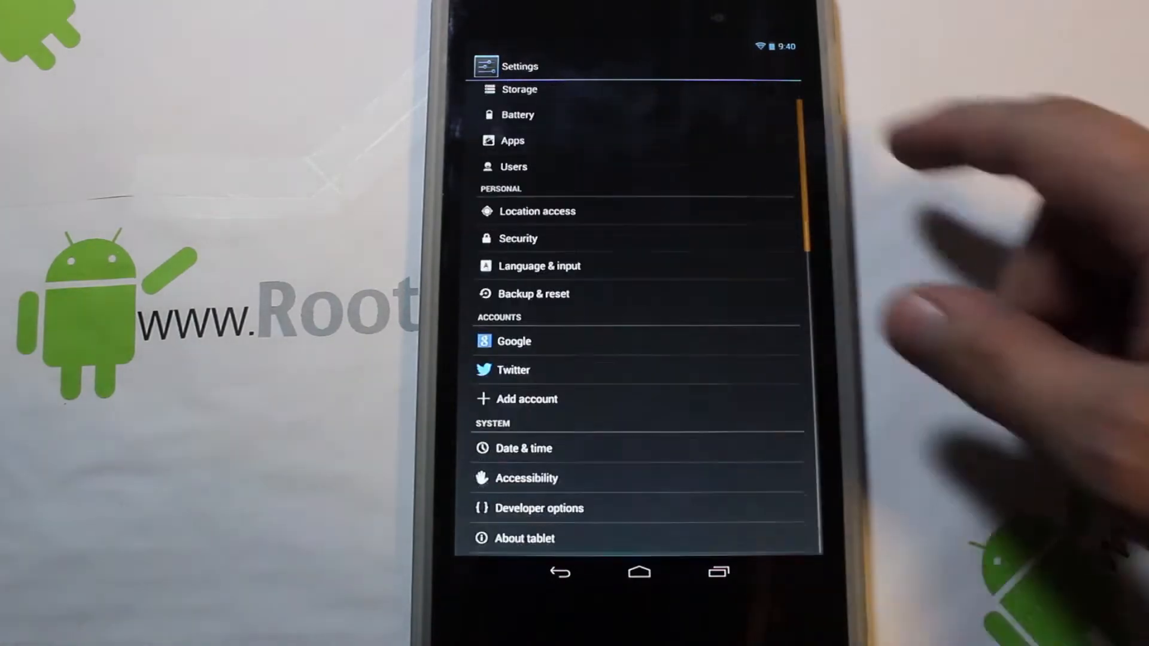
pyautogui.click(525, 537)
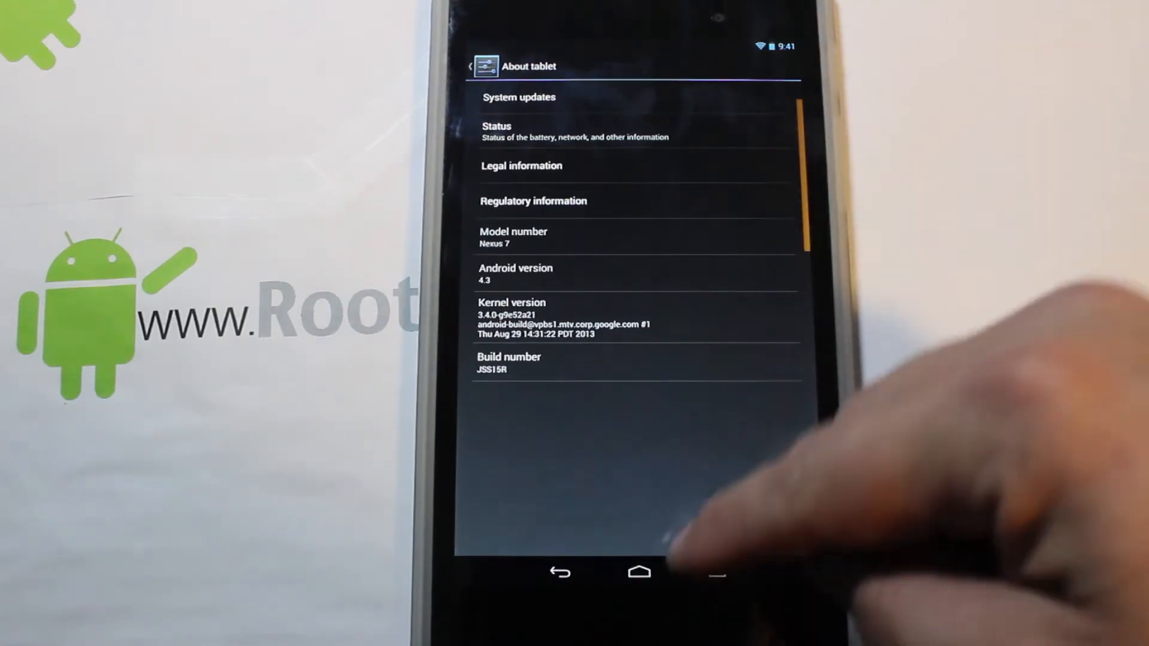
pyautogui.click(637, 572)
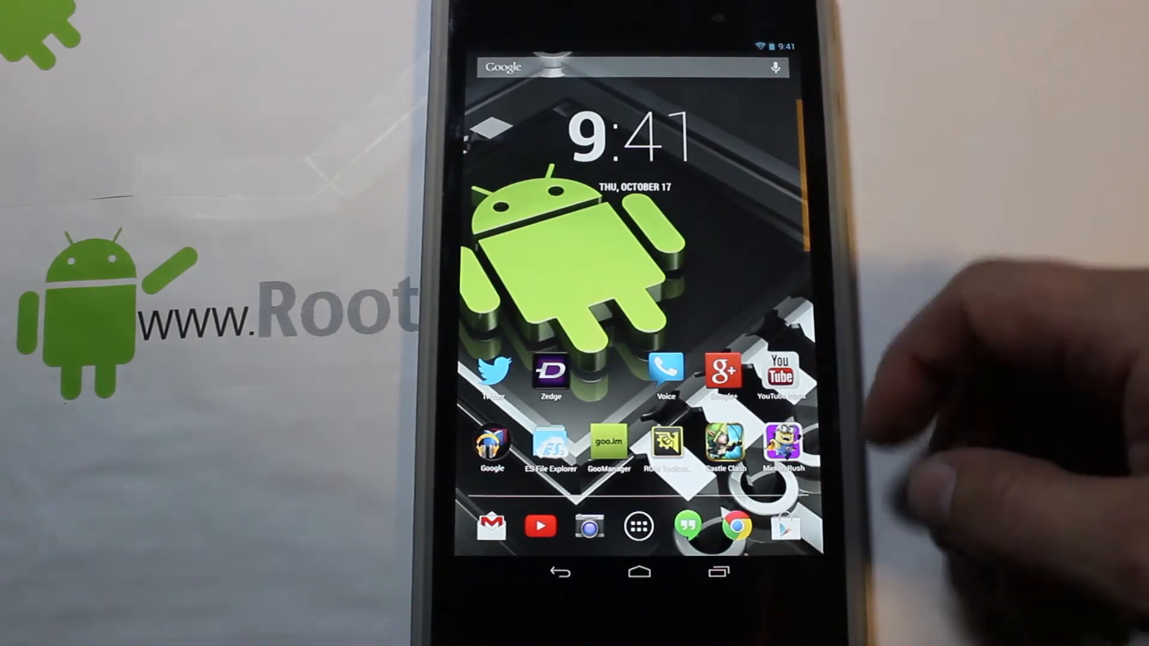
# Step: Launch GooManager and confirm the Reboot recovery request
pyautogui.click(609, 439)
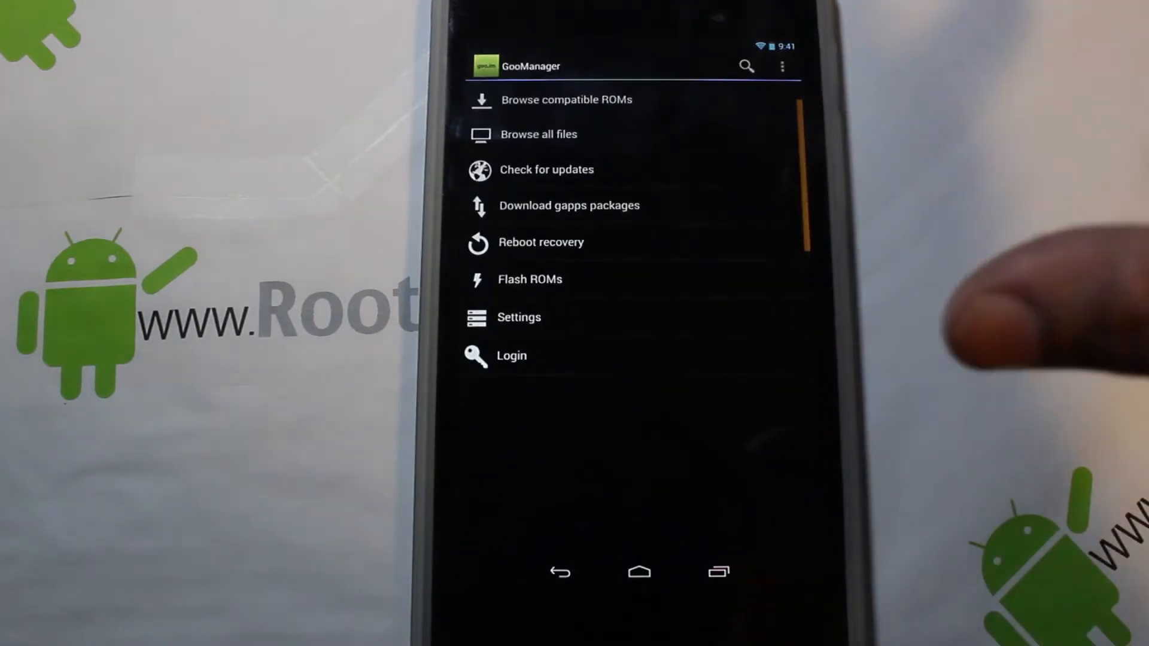
pyautogui.click(541, 242)
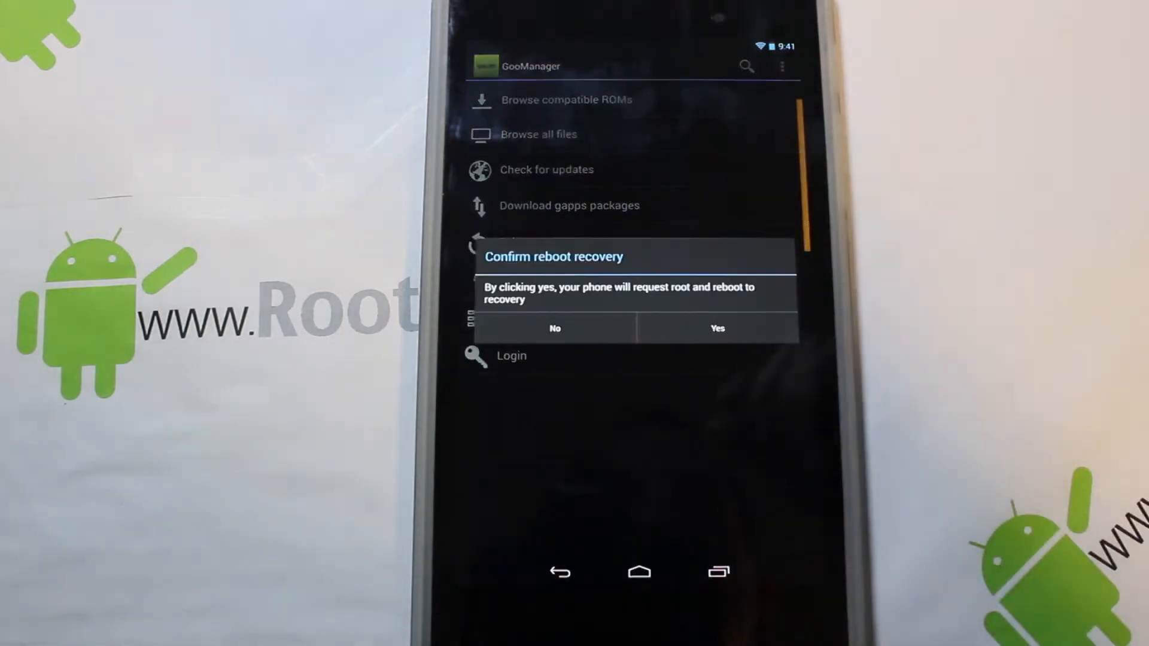
pyautogui.click(717, 328)
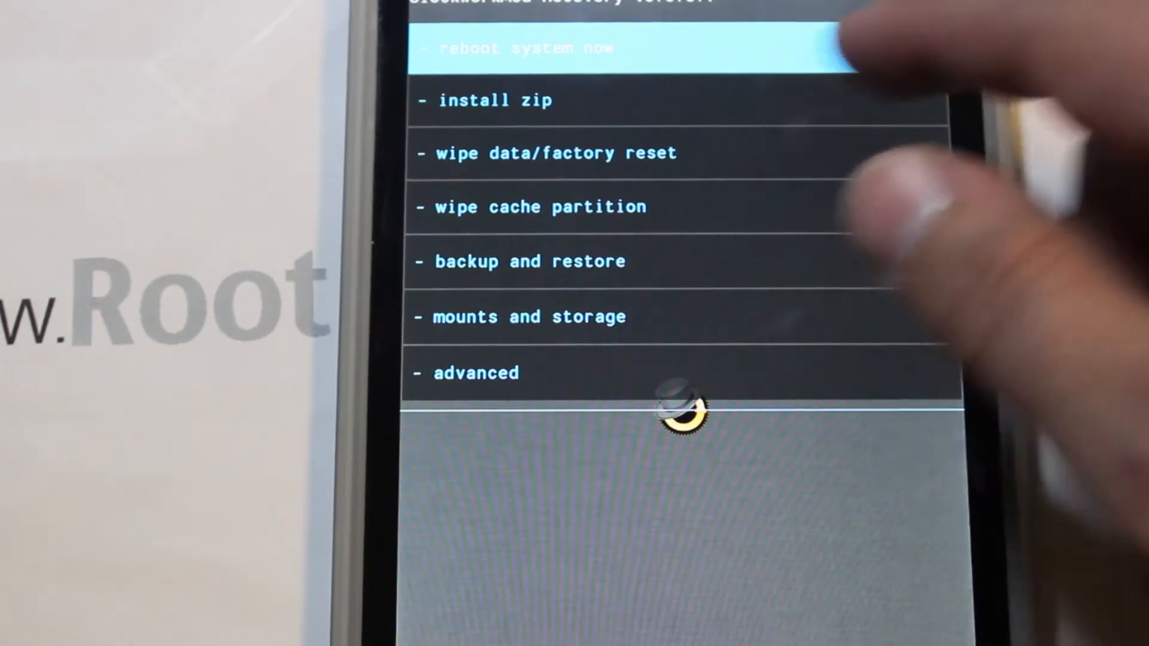
# Step: Review the ClockworkMod Recovery main menu options without choosing one
pyautogui.click(554, 153)
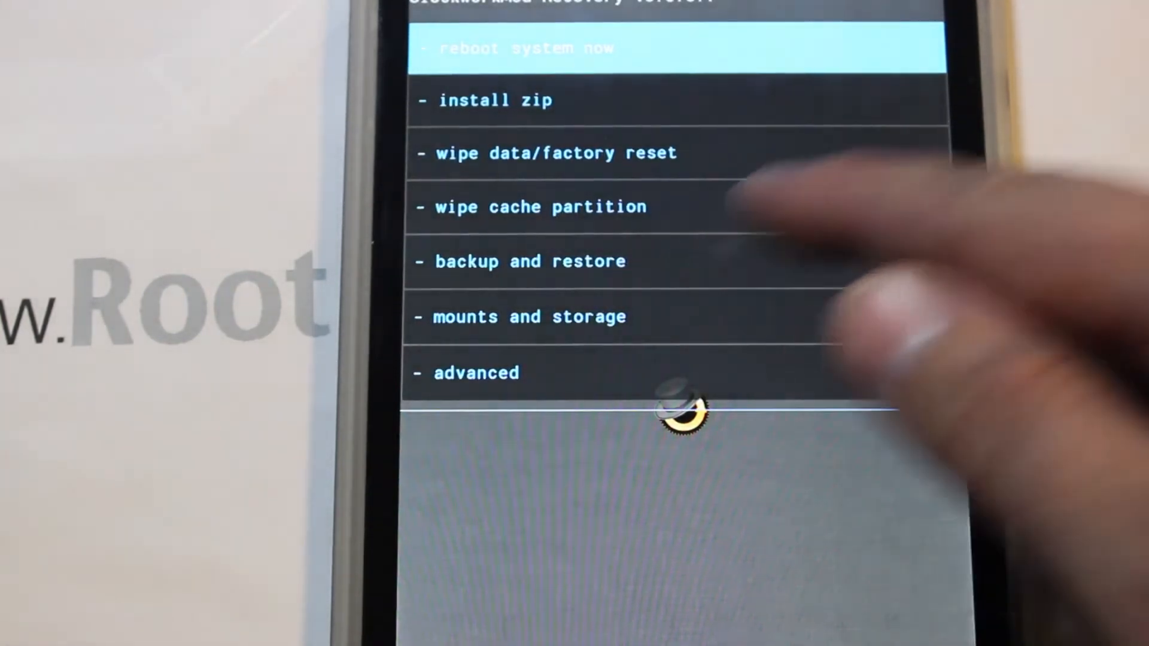
pyautogui.click(529, 261)
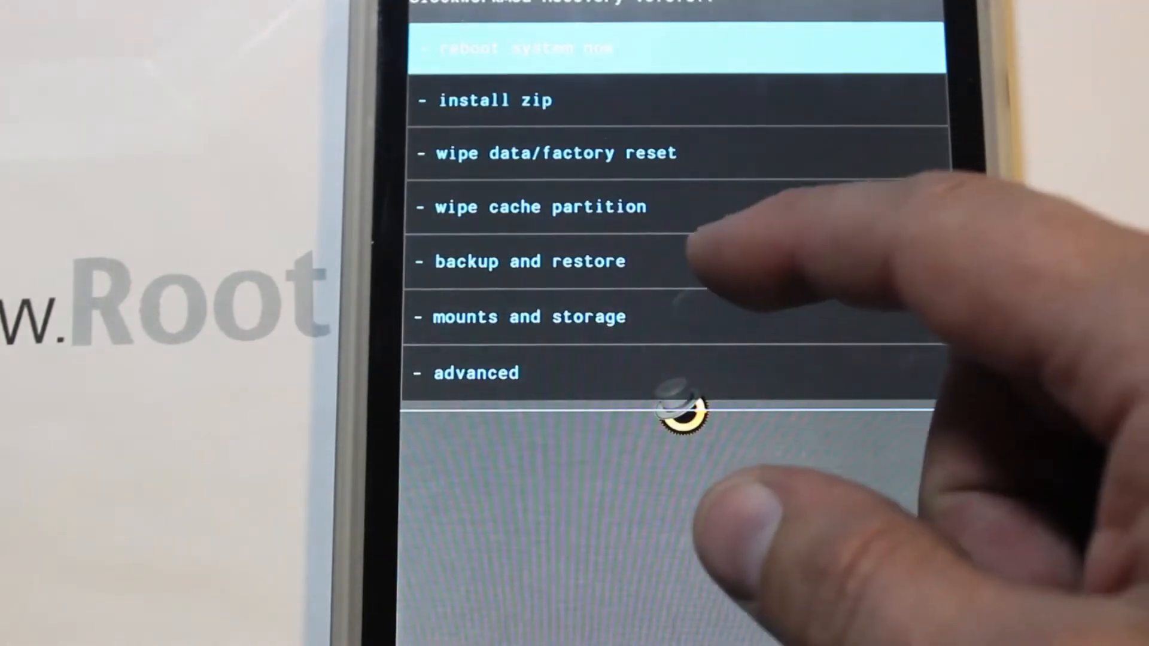
pyautogui.moveTo(697, 315)
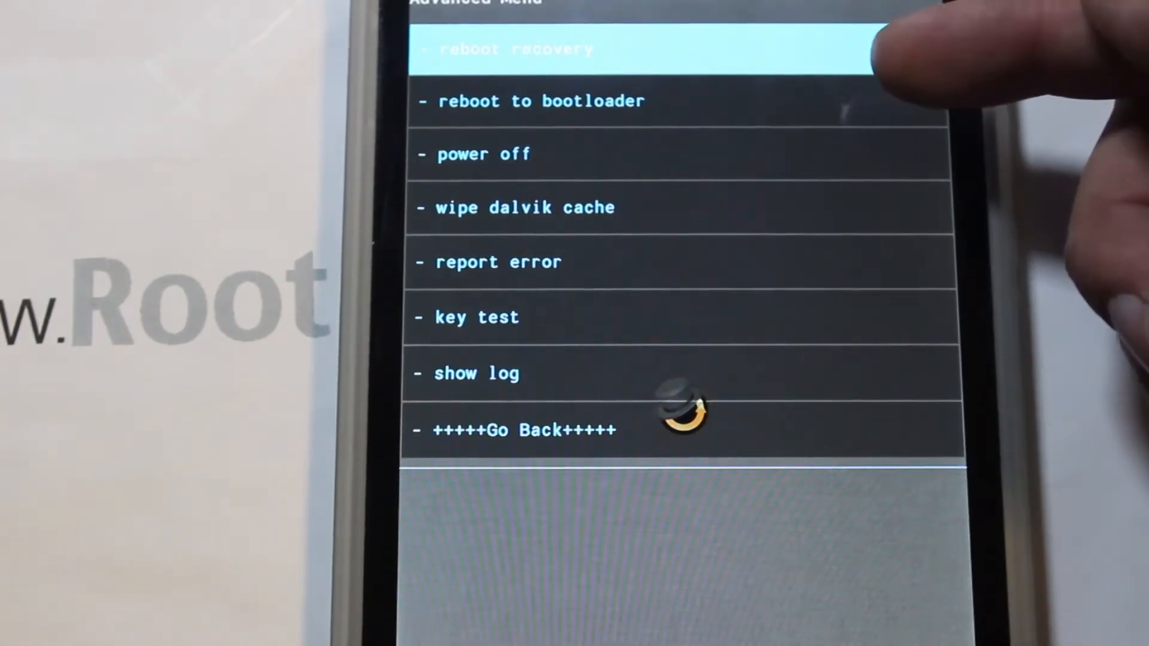
pyautogui.moveTo(916, 183)
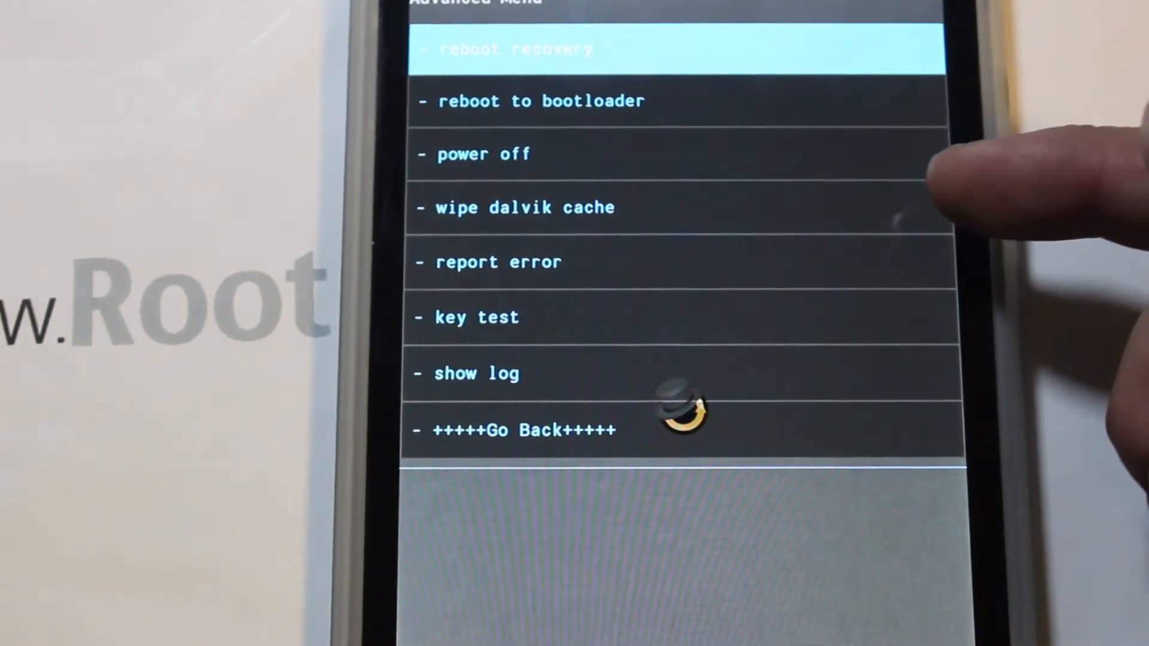
pyautogui.moveTo(879, 220)
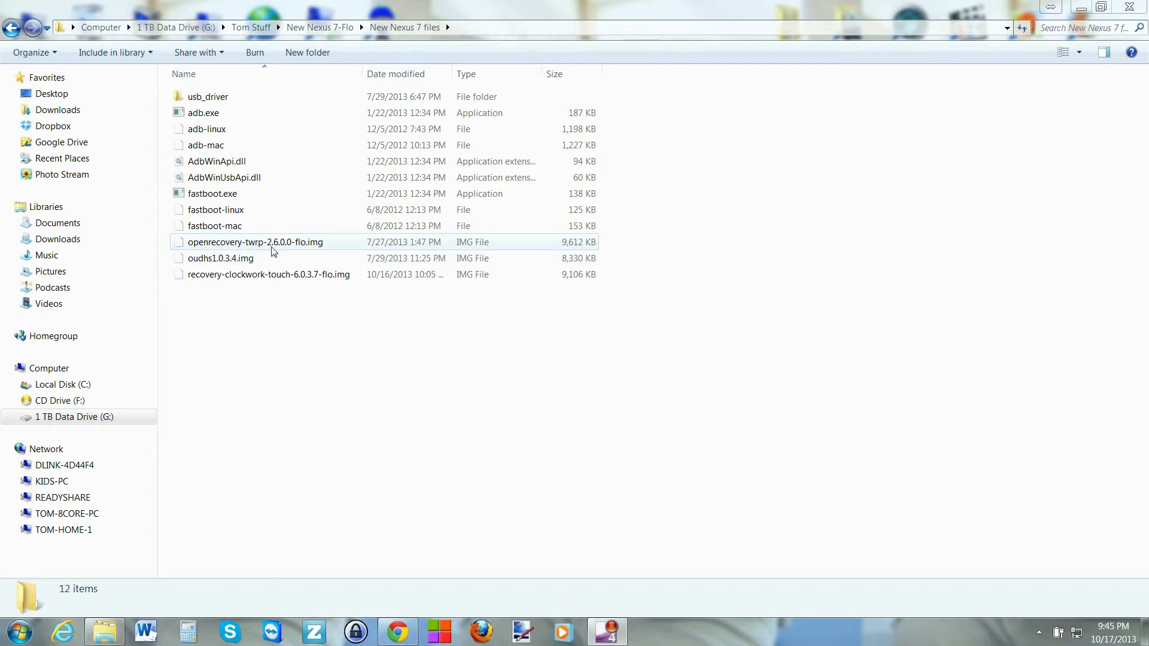
pyautogui.moveTo(315, 246)
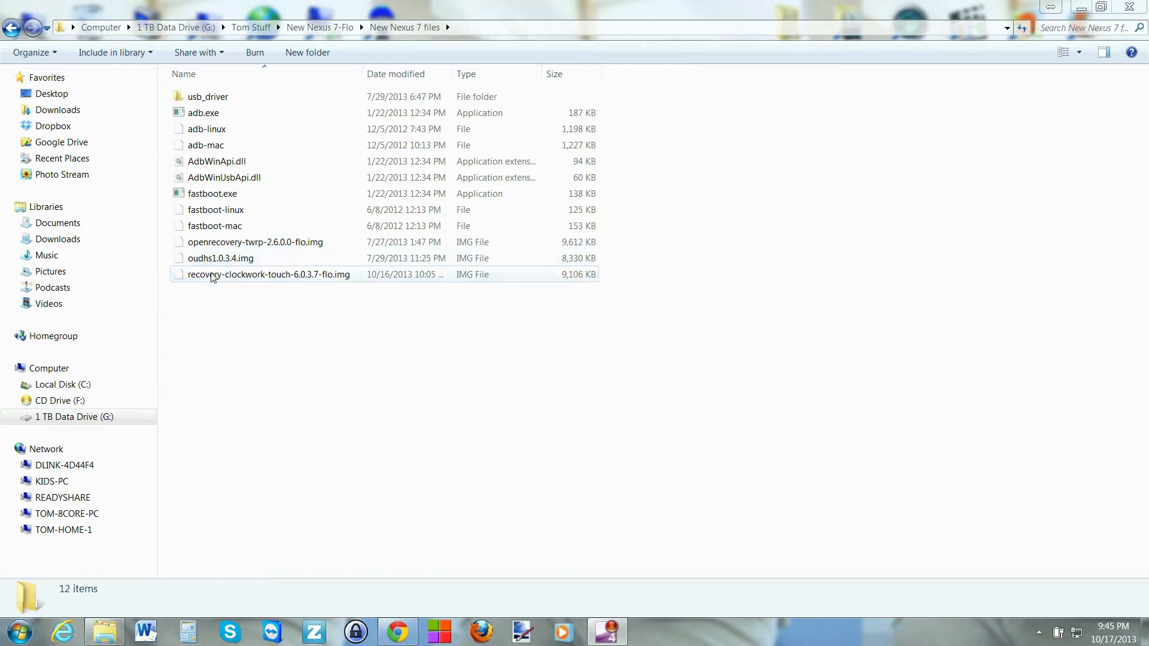
pyautogui.moveTo(284, 280)
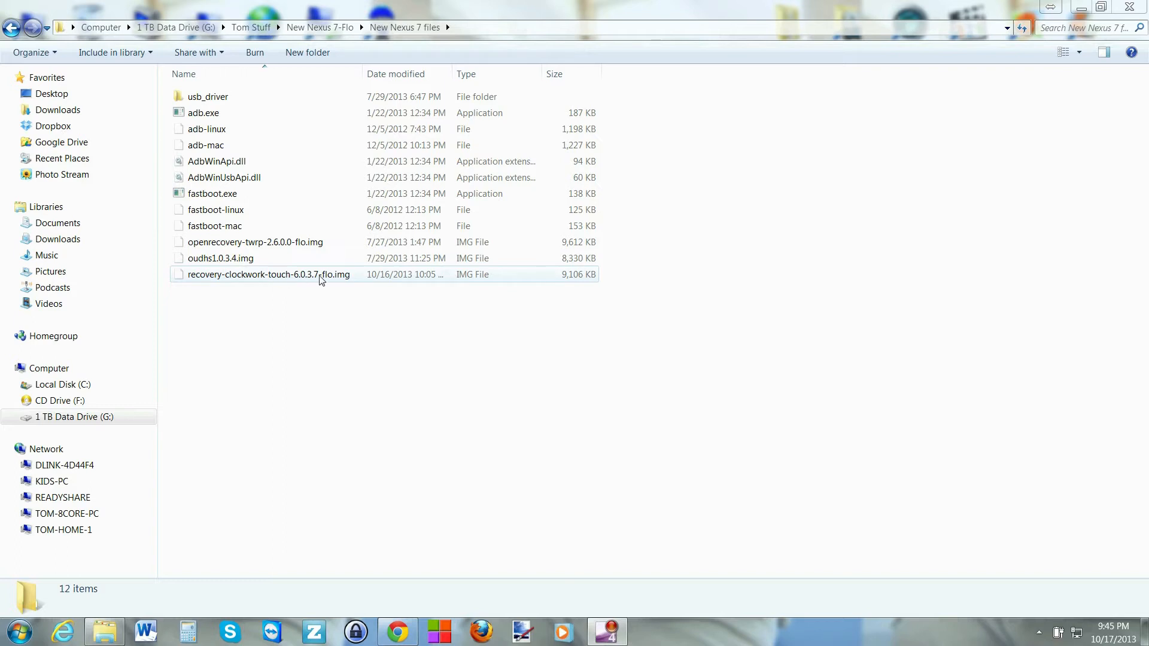
pyautogui.moveTo(345, 283)
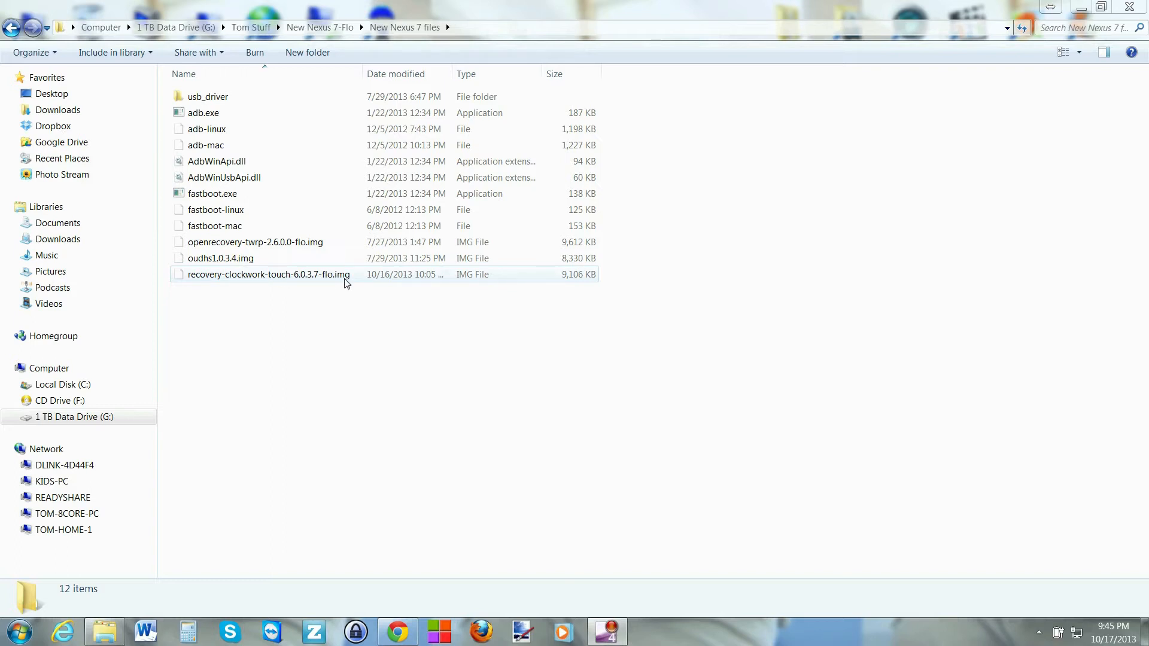
# Step: Launch a command window in the New Nexus 7 files folder via Shift+right-click
pyautogui.click(249, 299)
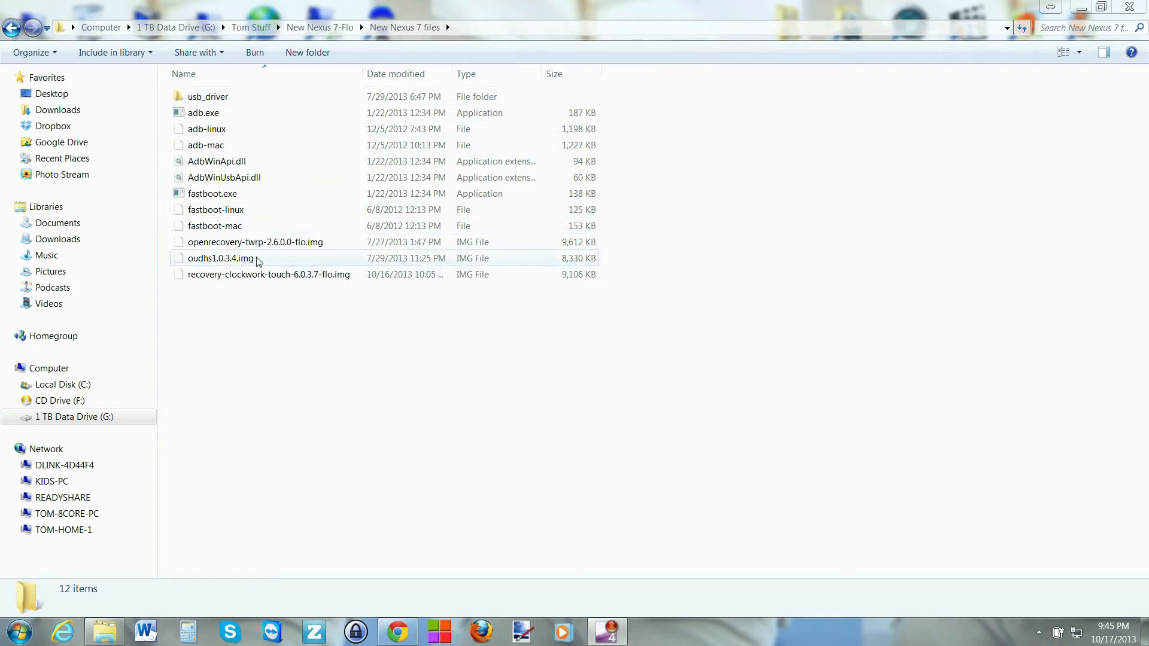
pyautogui.click(204, 112)
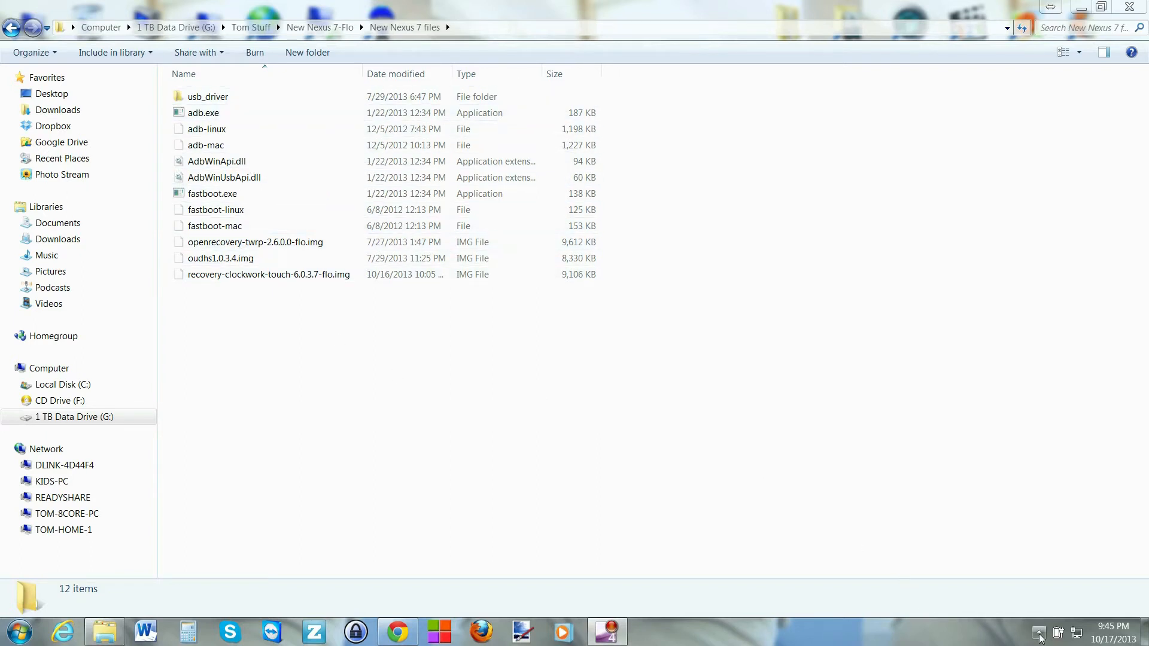
pyautogui.click(1039, 632)
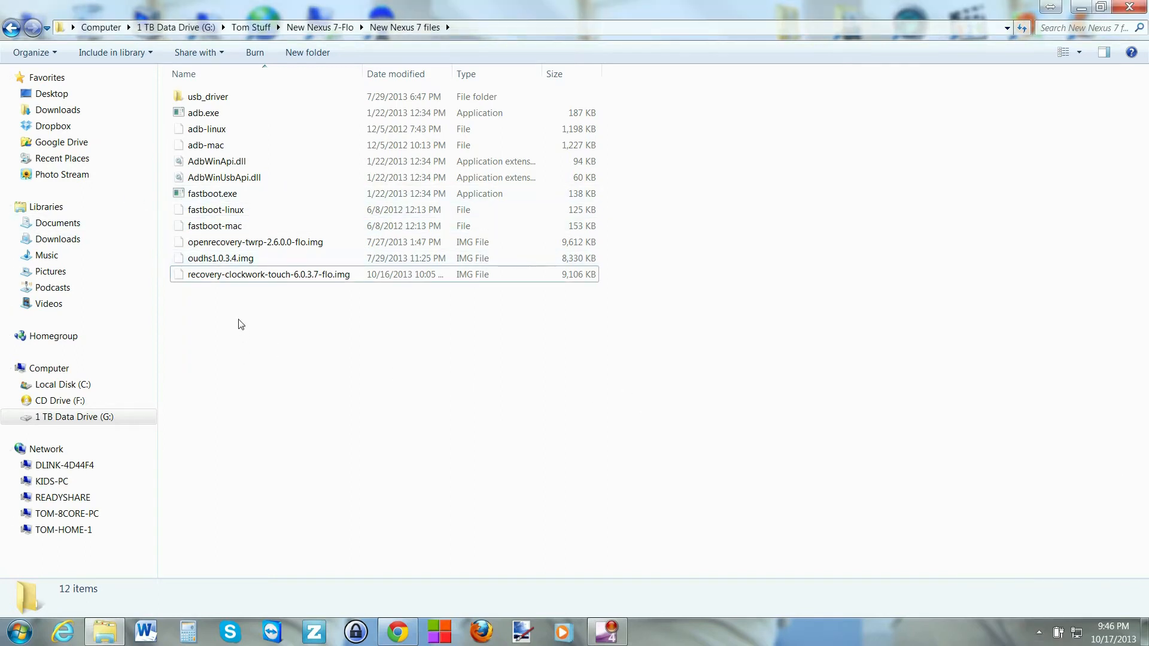
pyautogui.moveTo(334, 327)
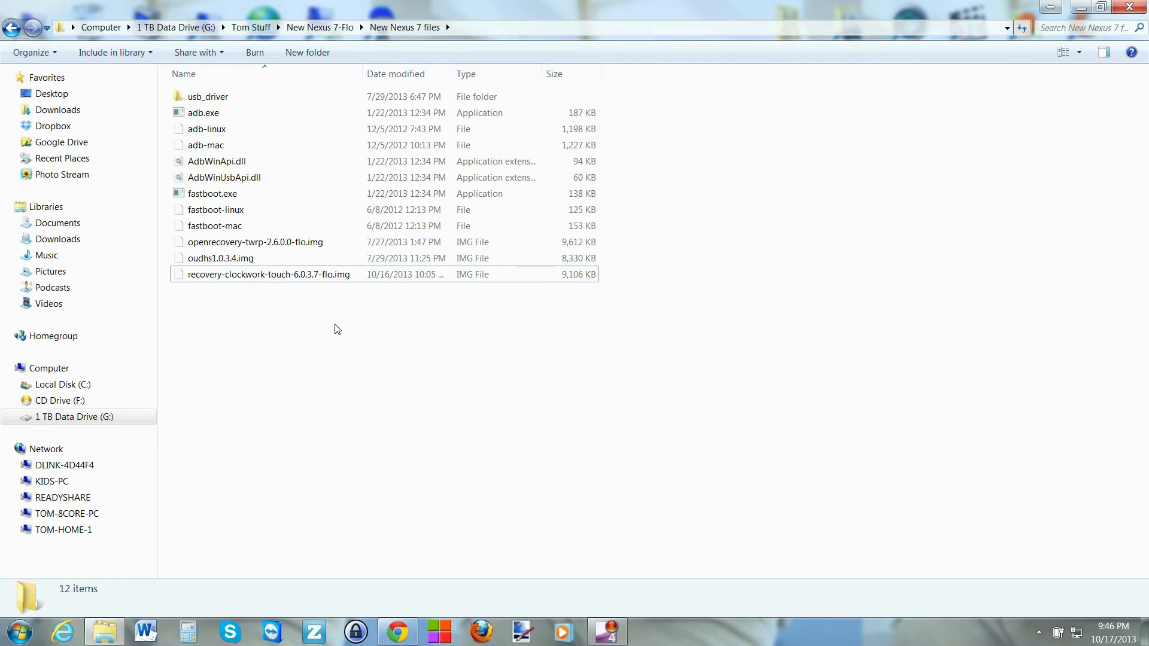
pyautogui.rightClick(334, 328)
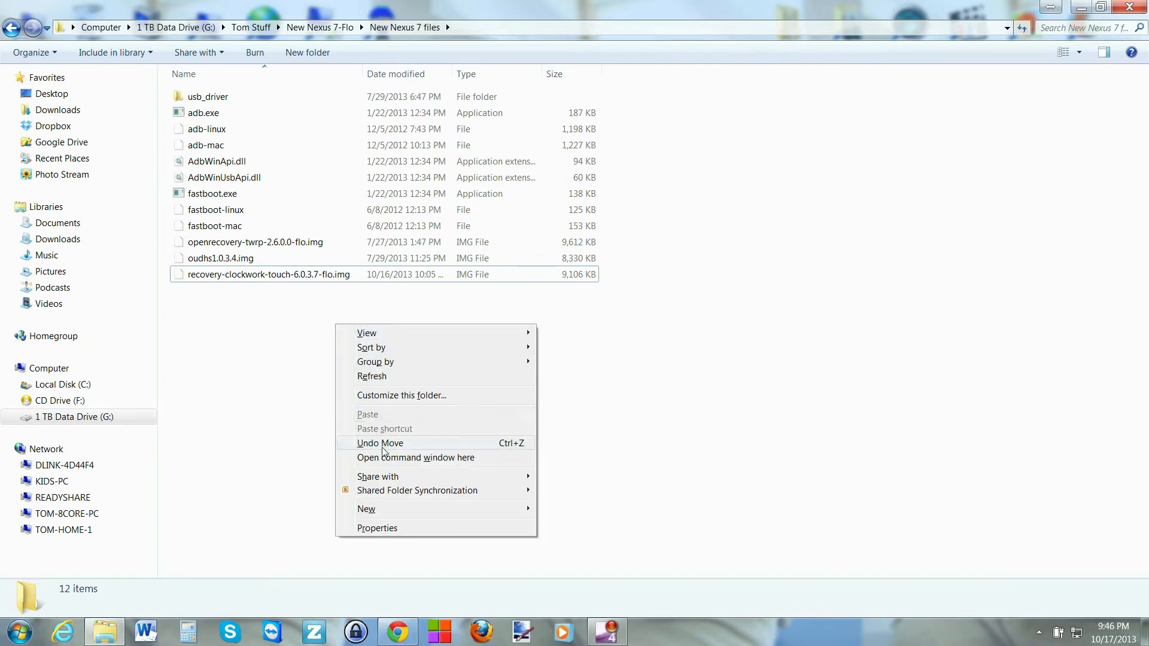
pyautogui.click(415, 457)
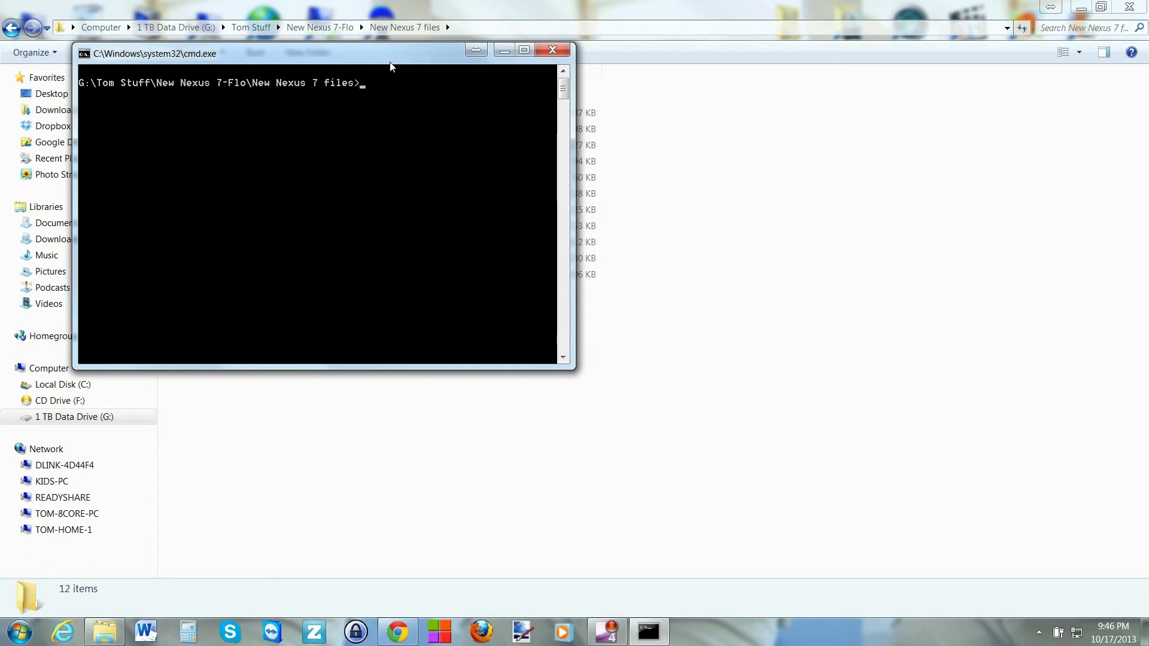
# Step: Run 'fastboot devices' to confirm the tablet is connected in fastboot mode
pyautogui.write('fastboot')
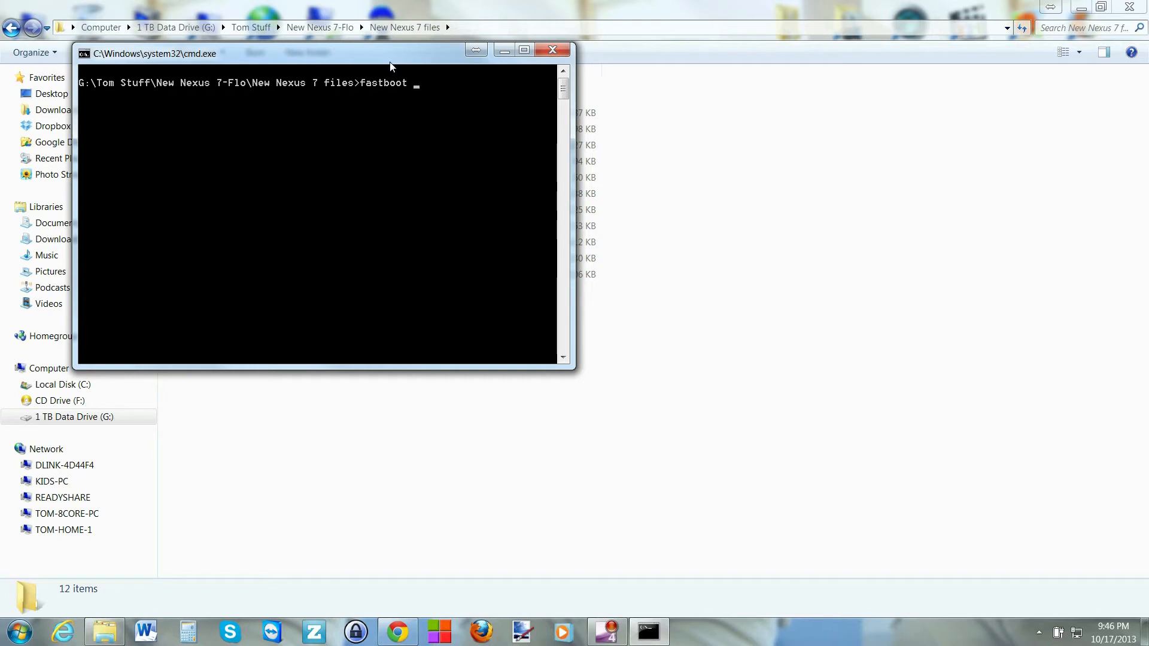
pyautogui.write('devices')
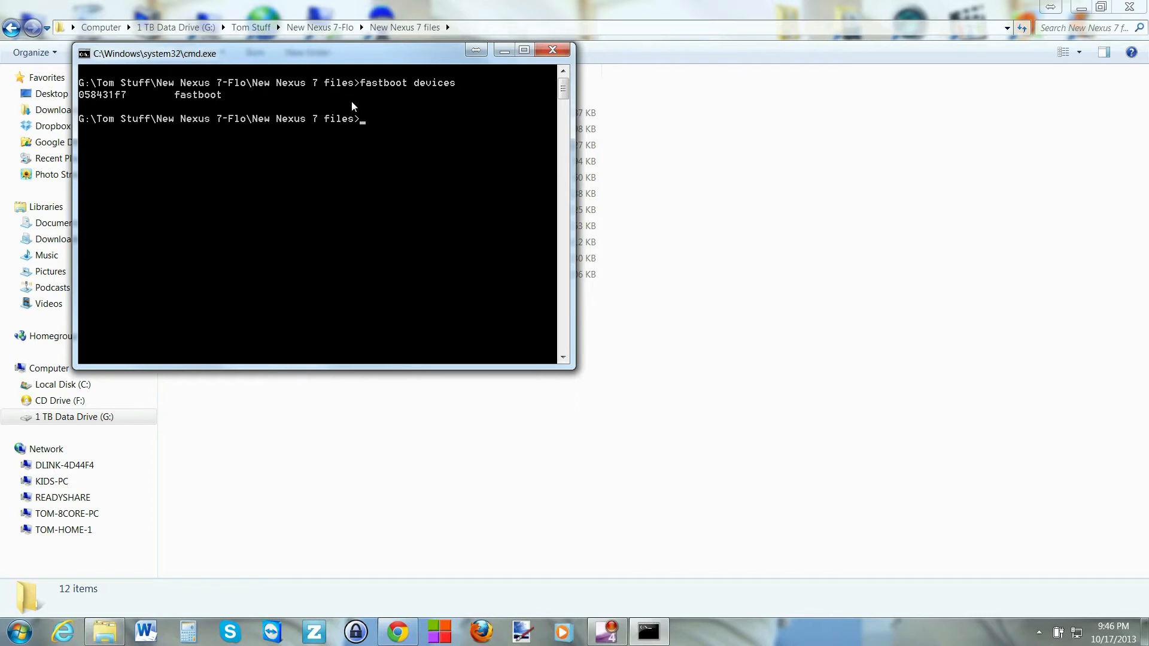
pyautogui.moveTo(120, 103)
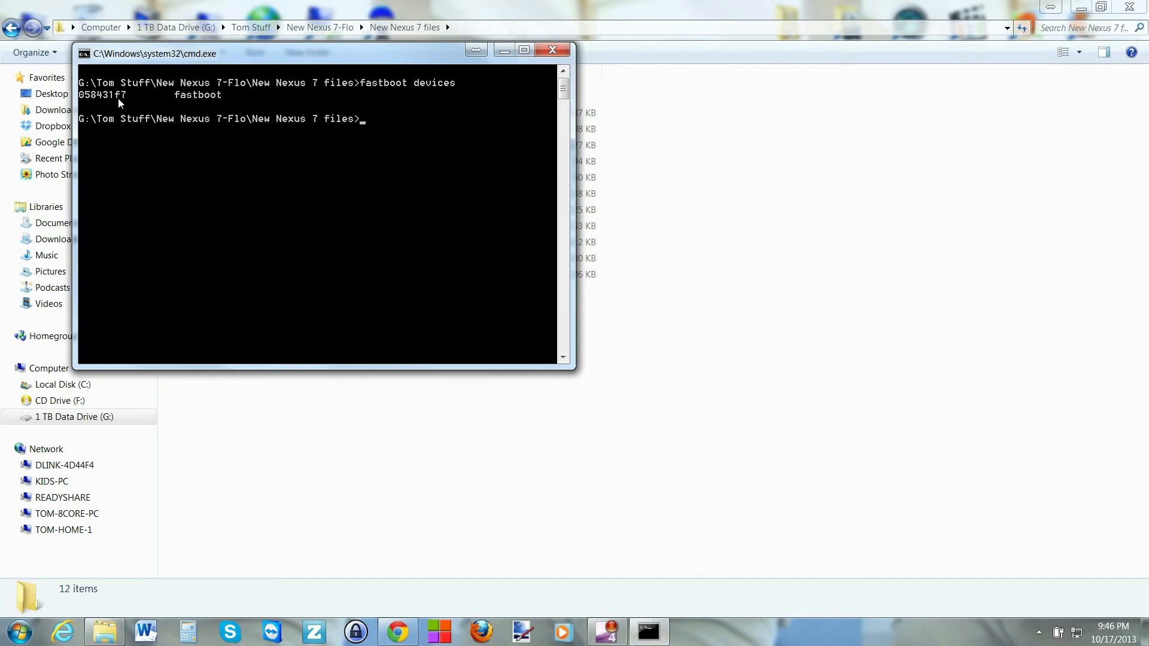
pyautogui.moveTo(334, 109)
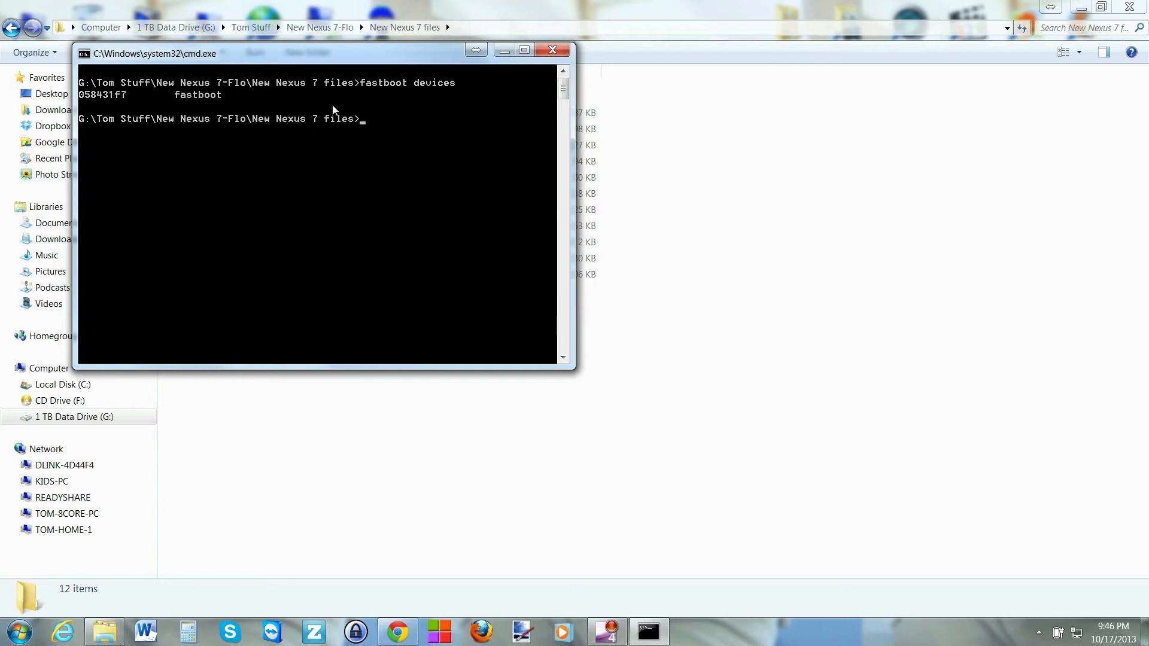
pyautogui.moveTo(83, 101)
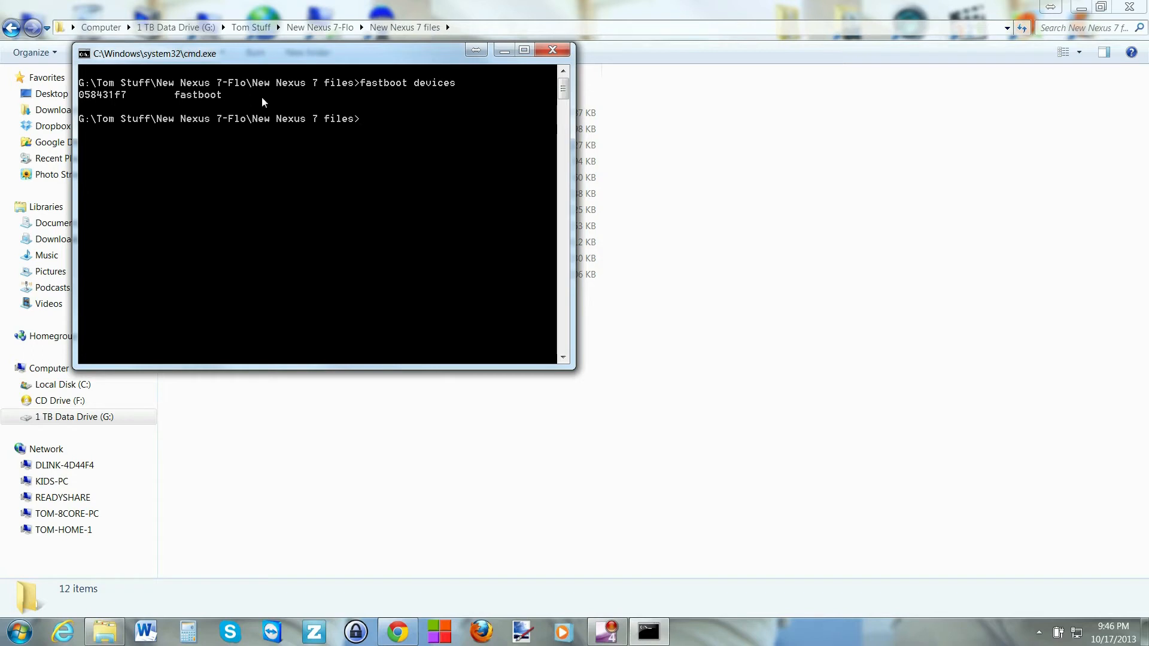
pyautogui.moveTo(289, 146)
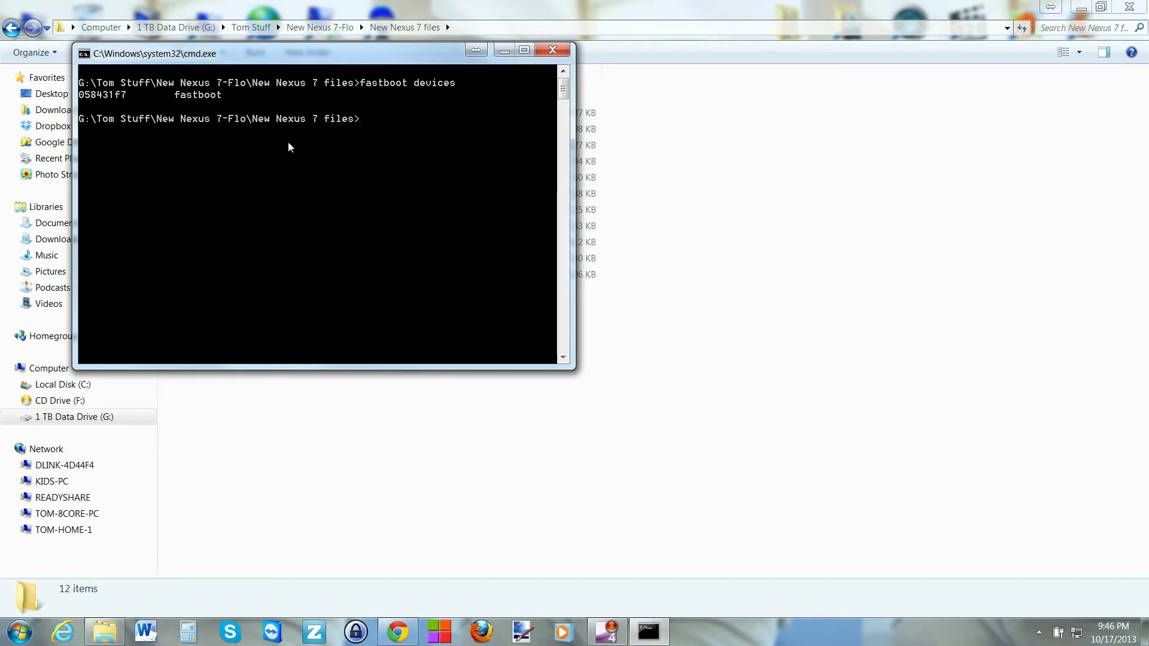
pyautogui.moveTo(371, 135)
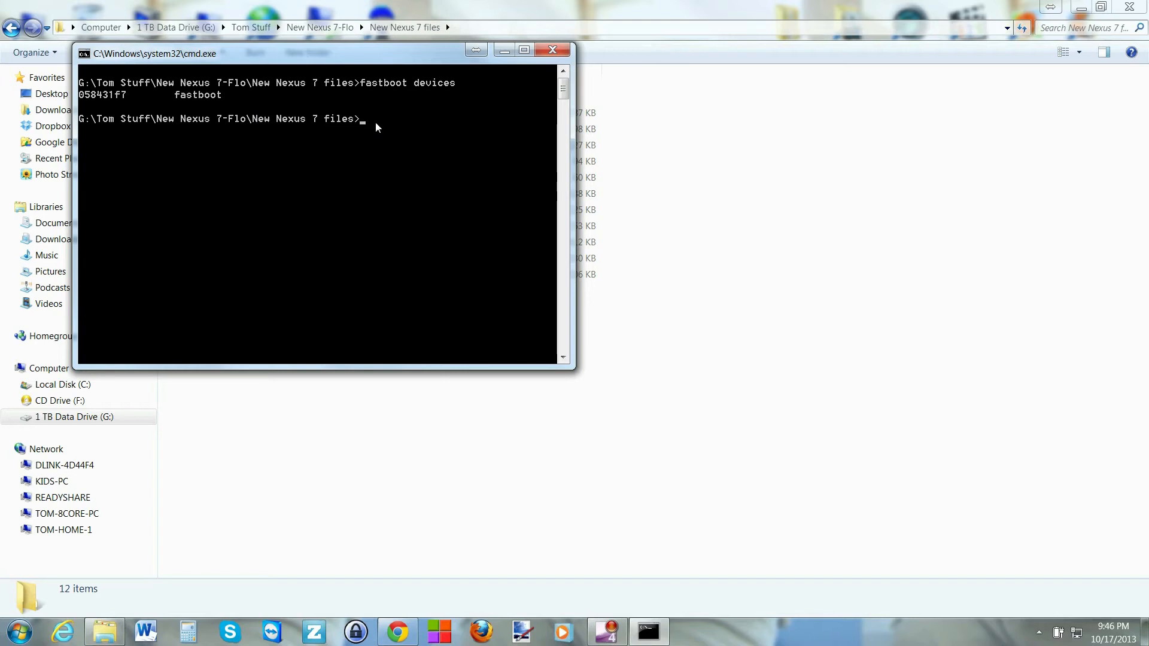
# Step: Begin writing the 'fastboot flash recovery' command
pyautogui.write('fas')
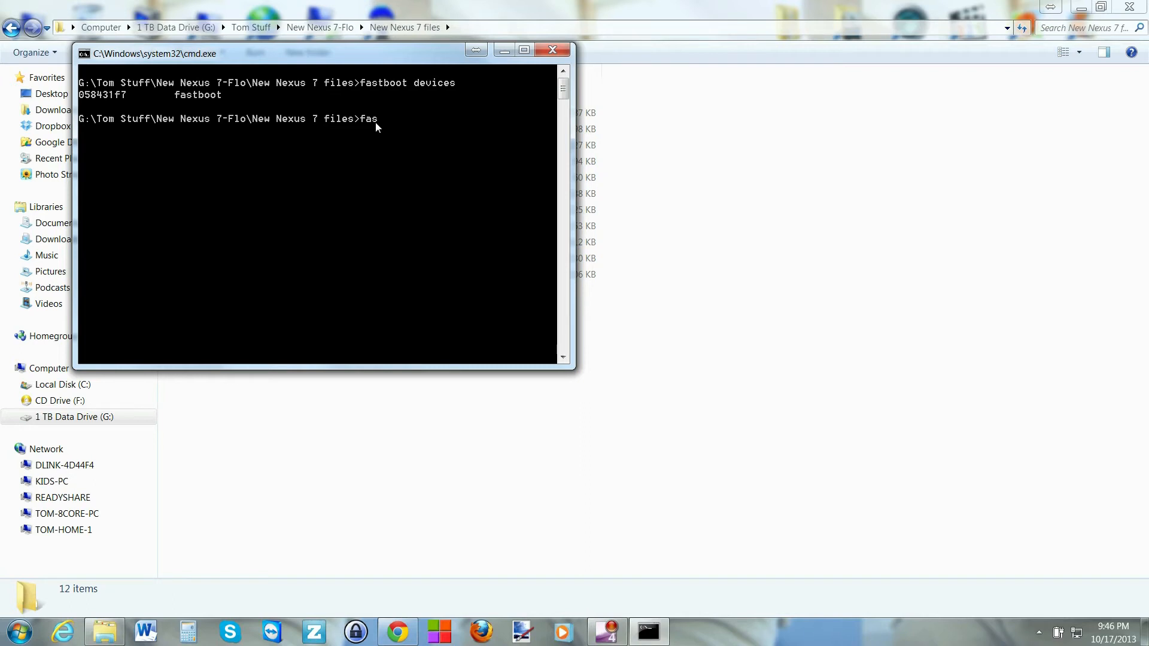
pyautogui.write('tboot')
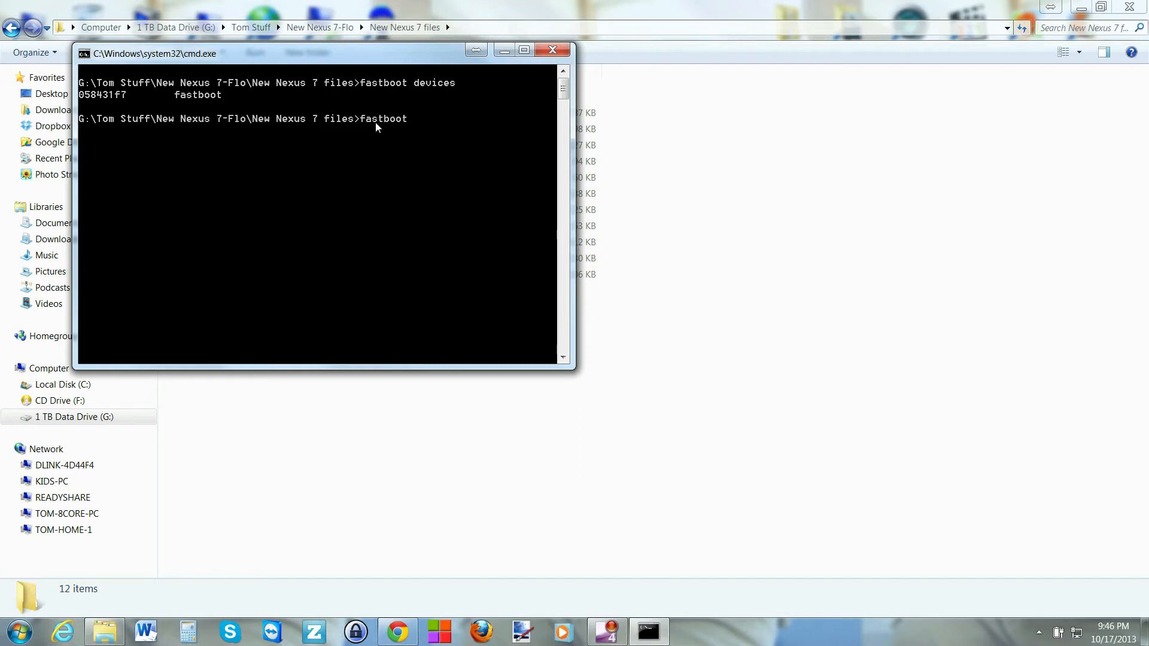
pyautogui.write('flash')
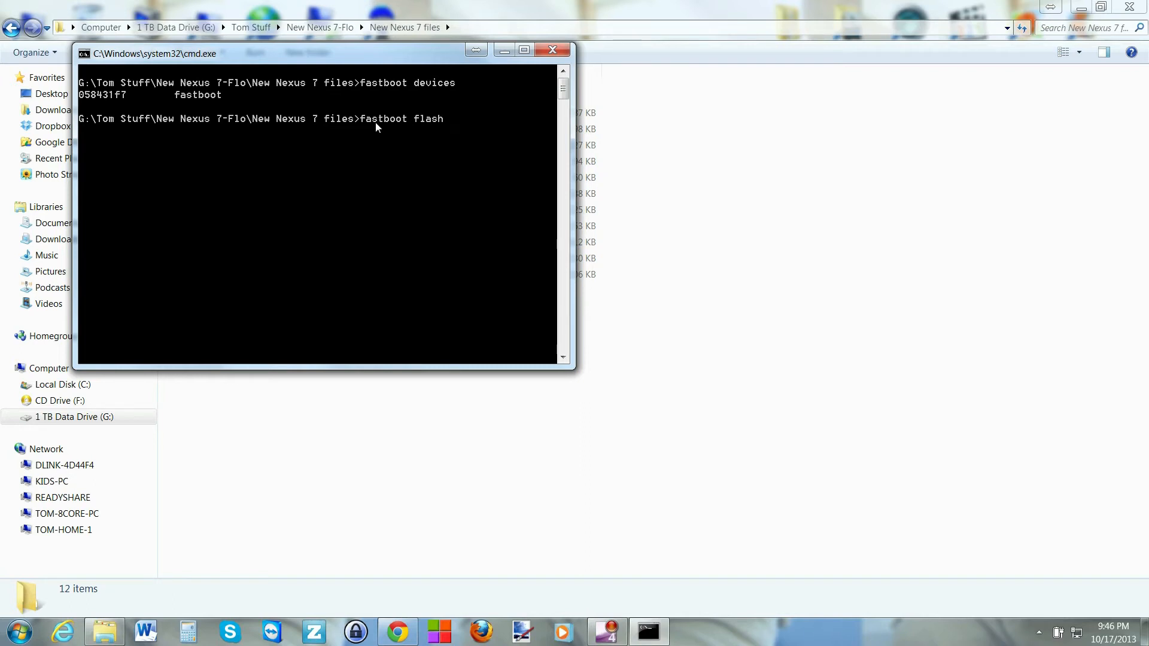
pyautogui.write('re')
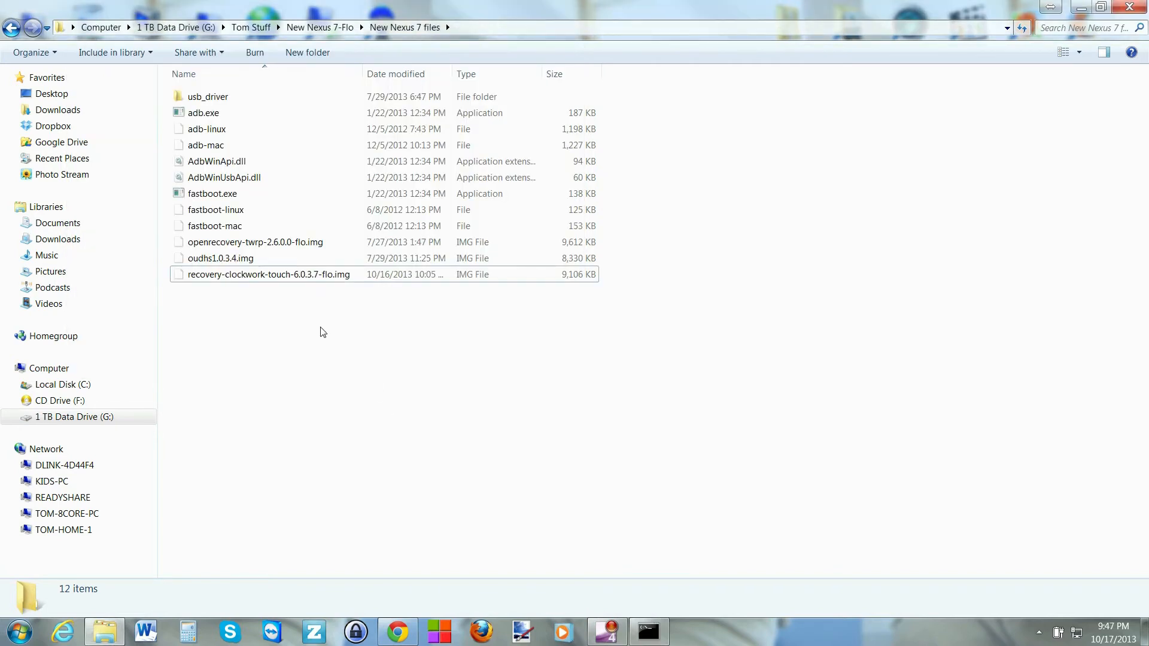
# Step: Copy recovery-clockwork-touch-6.0.3.7-flo.img in Explorer for the flash command
pyautogui.rightClick(269, 274)
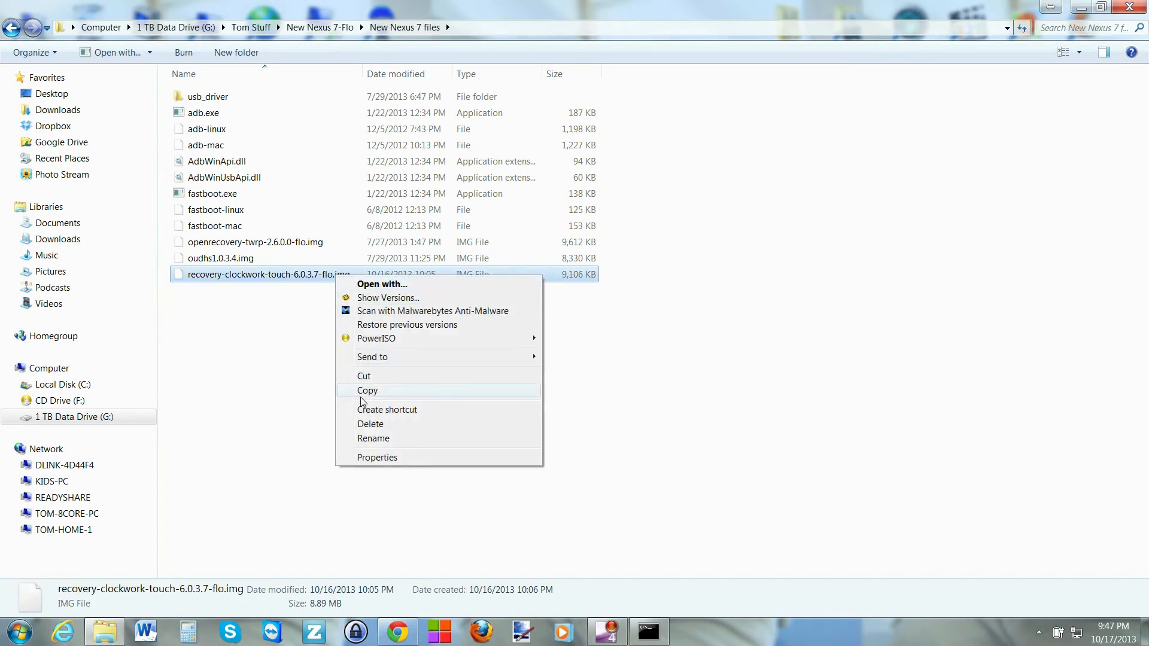
pyautogui.click(373, 437)
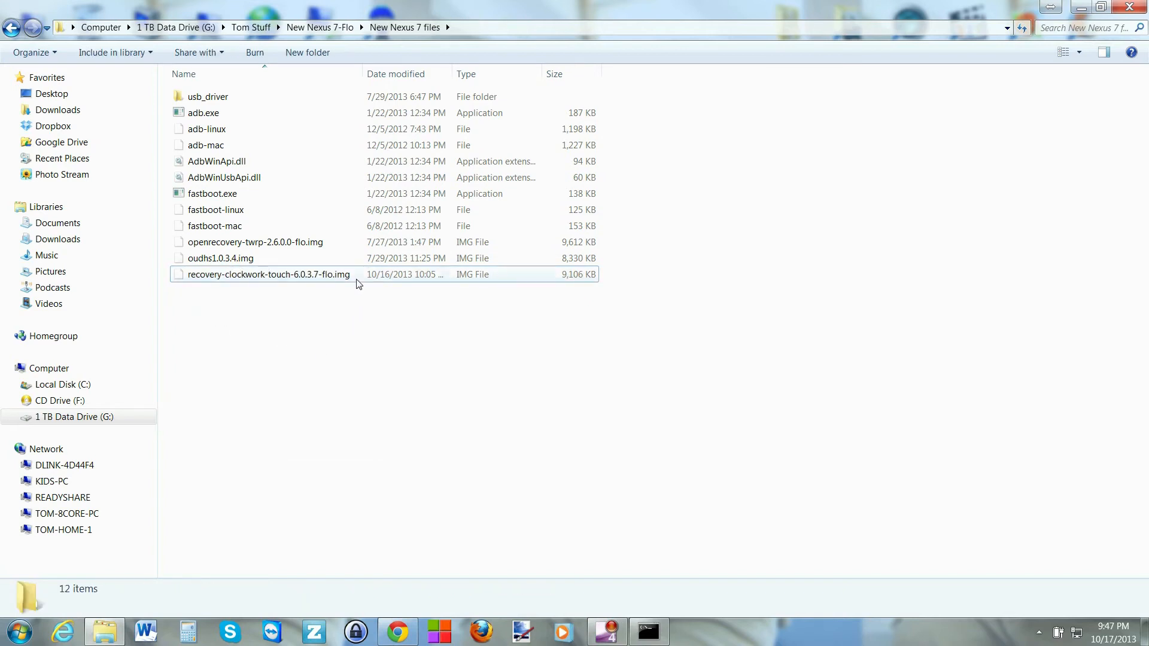
pyautogui.moveTo(334, 282)
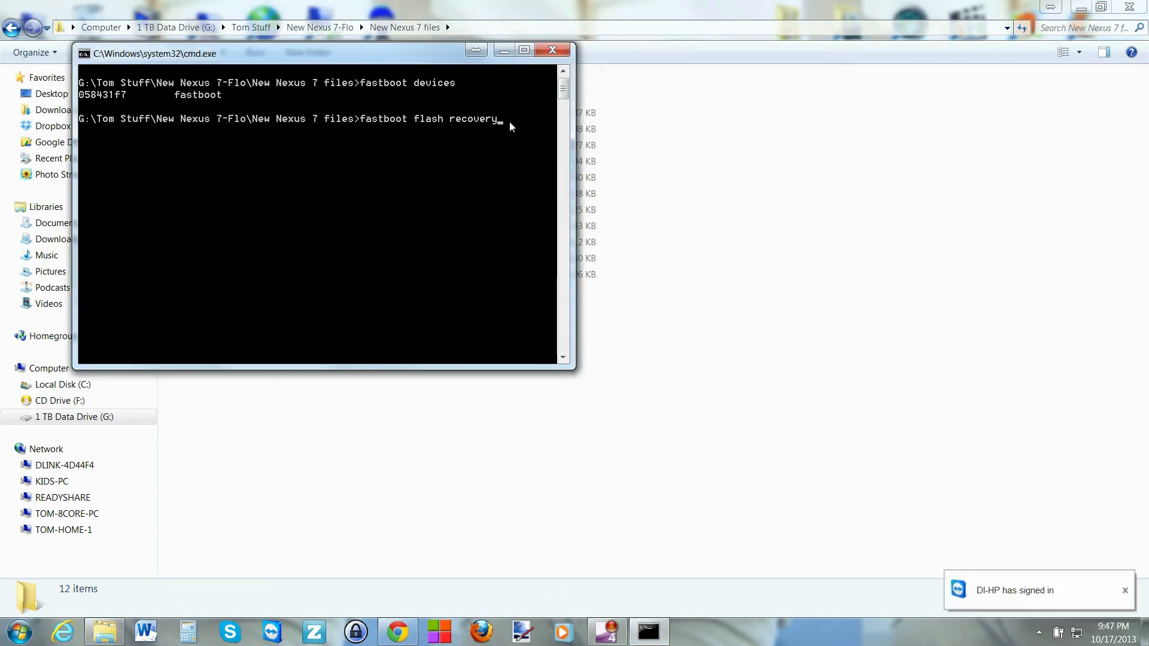
# Step: Paste the image name and flash recovery-clockwork-touch-6.0.3.7-flo.img to the recovery partition
pyautogui.rightClick(505, 122)
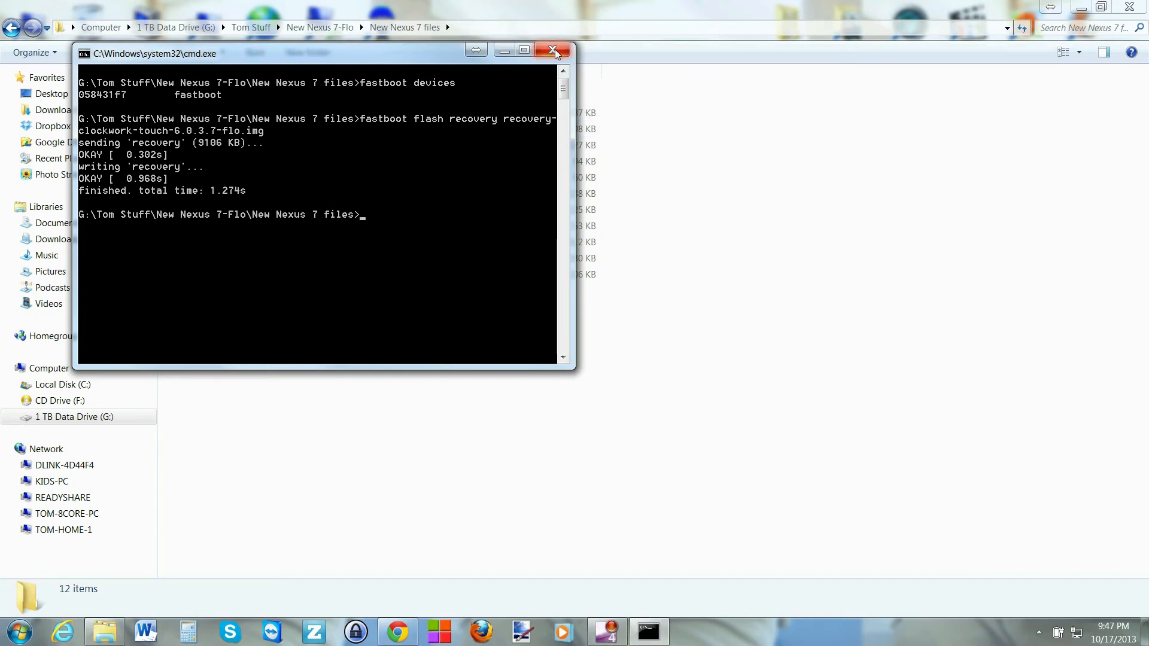
# Step: Close the command window and start a backup to /sdcard in ClockworkMod Recovery v6.0.3.7
pyautogui.click(554, 49)
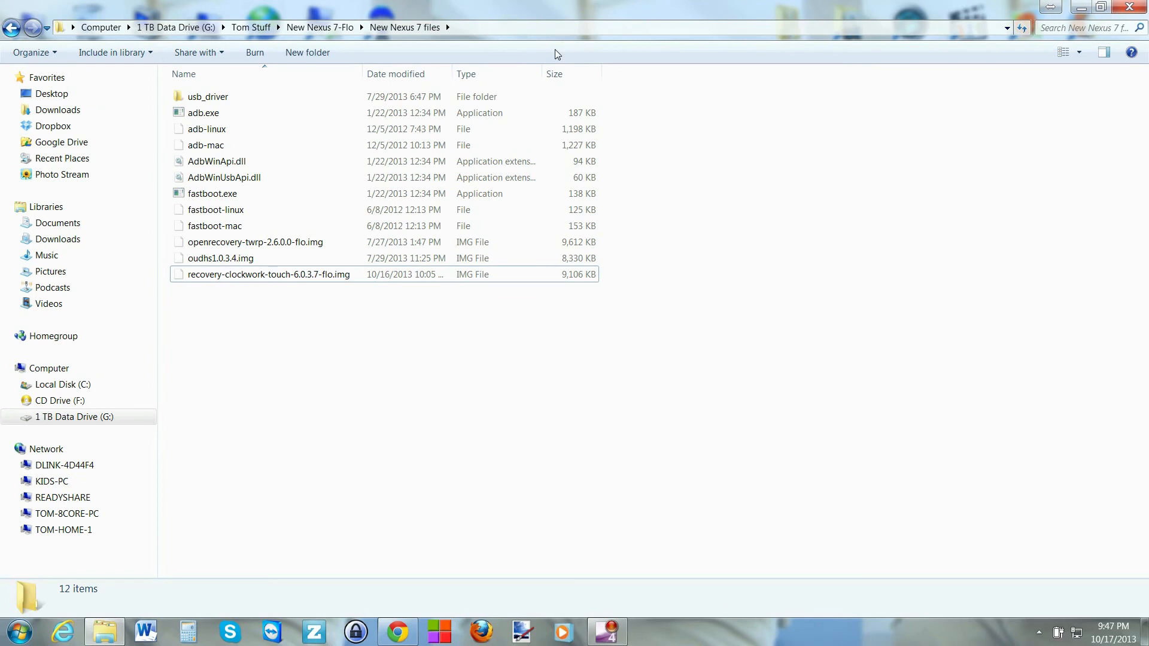
pyautogui.moveTo(361, 6)
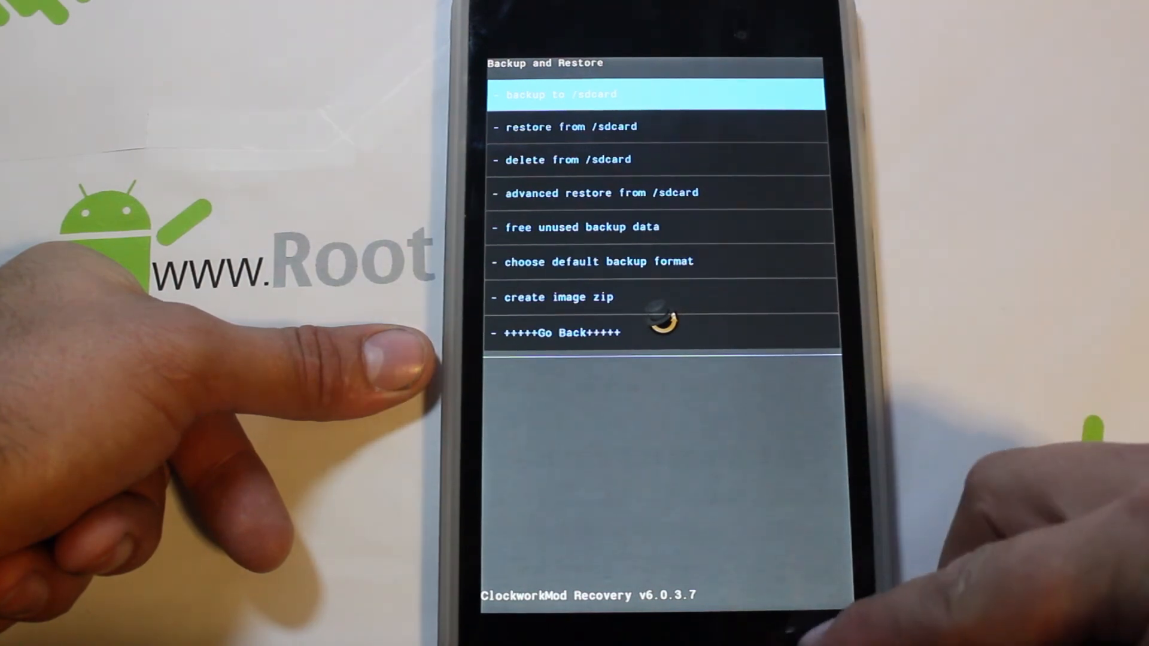
pyautogui.click(655, 93)
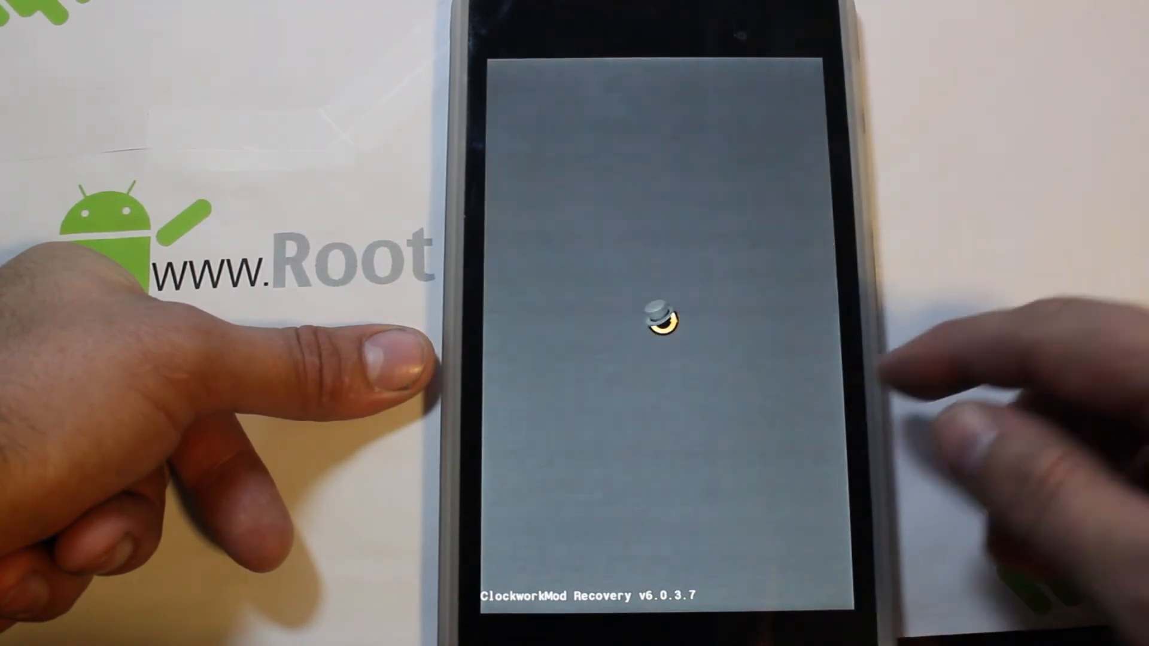